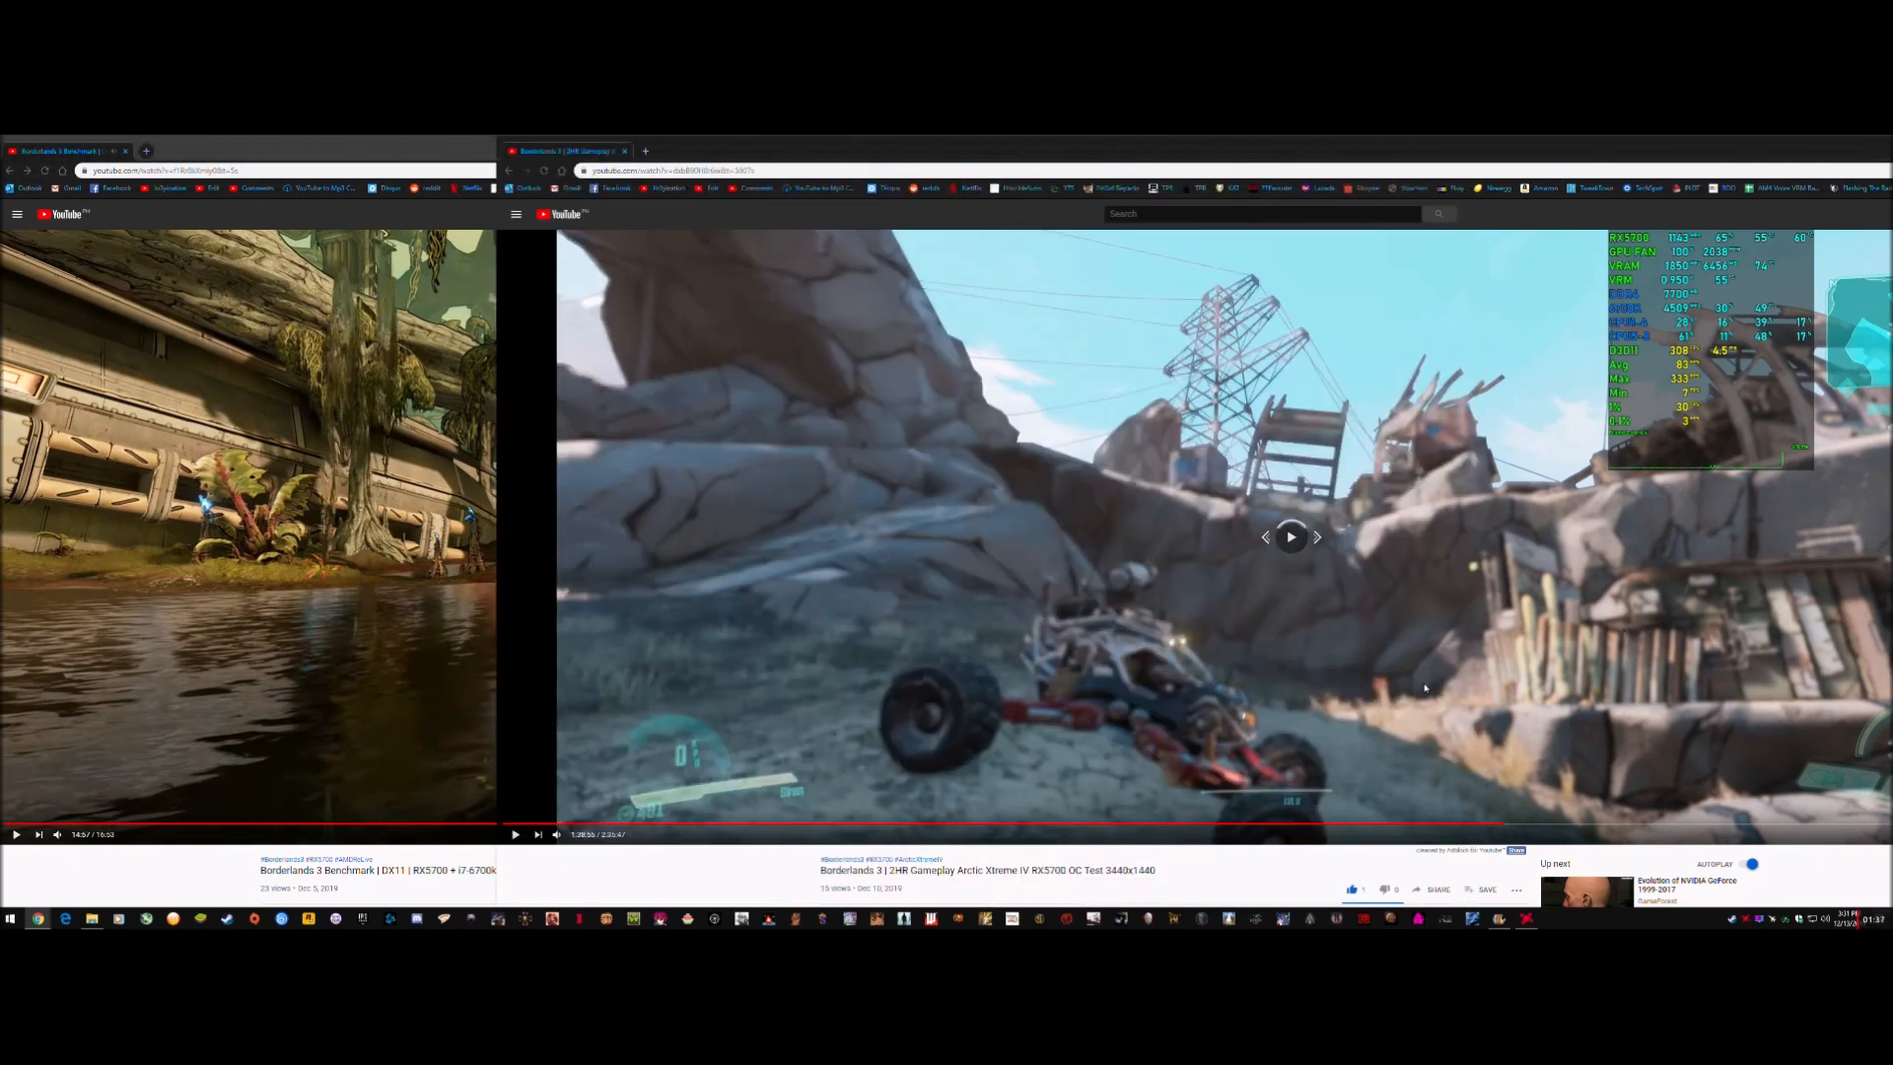
click(1290, 537)
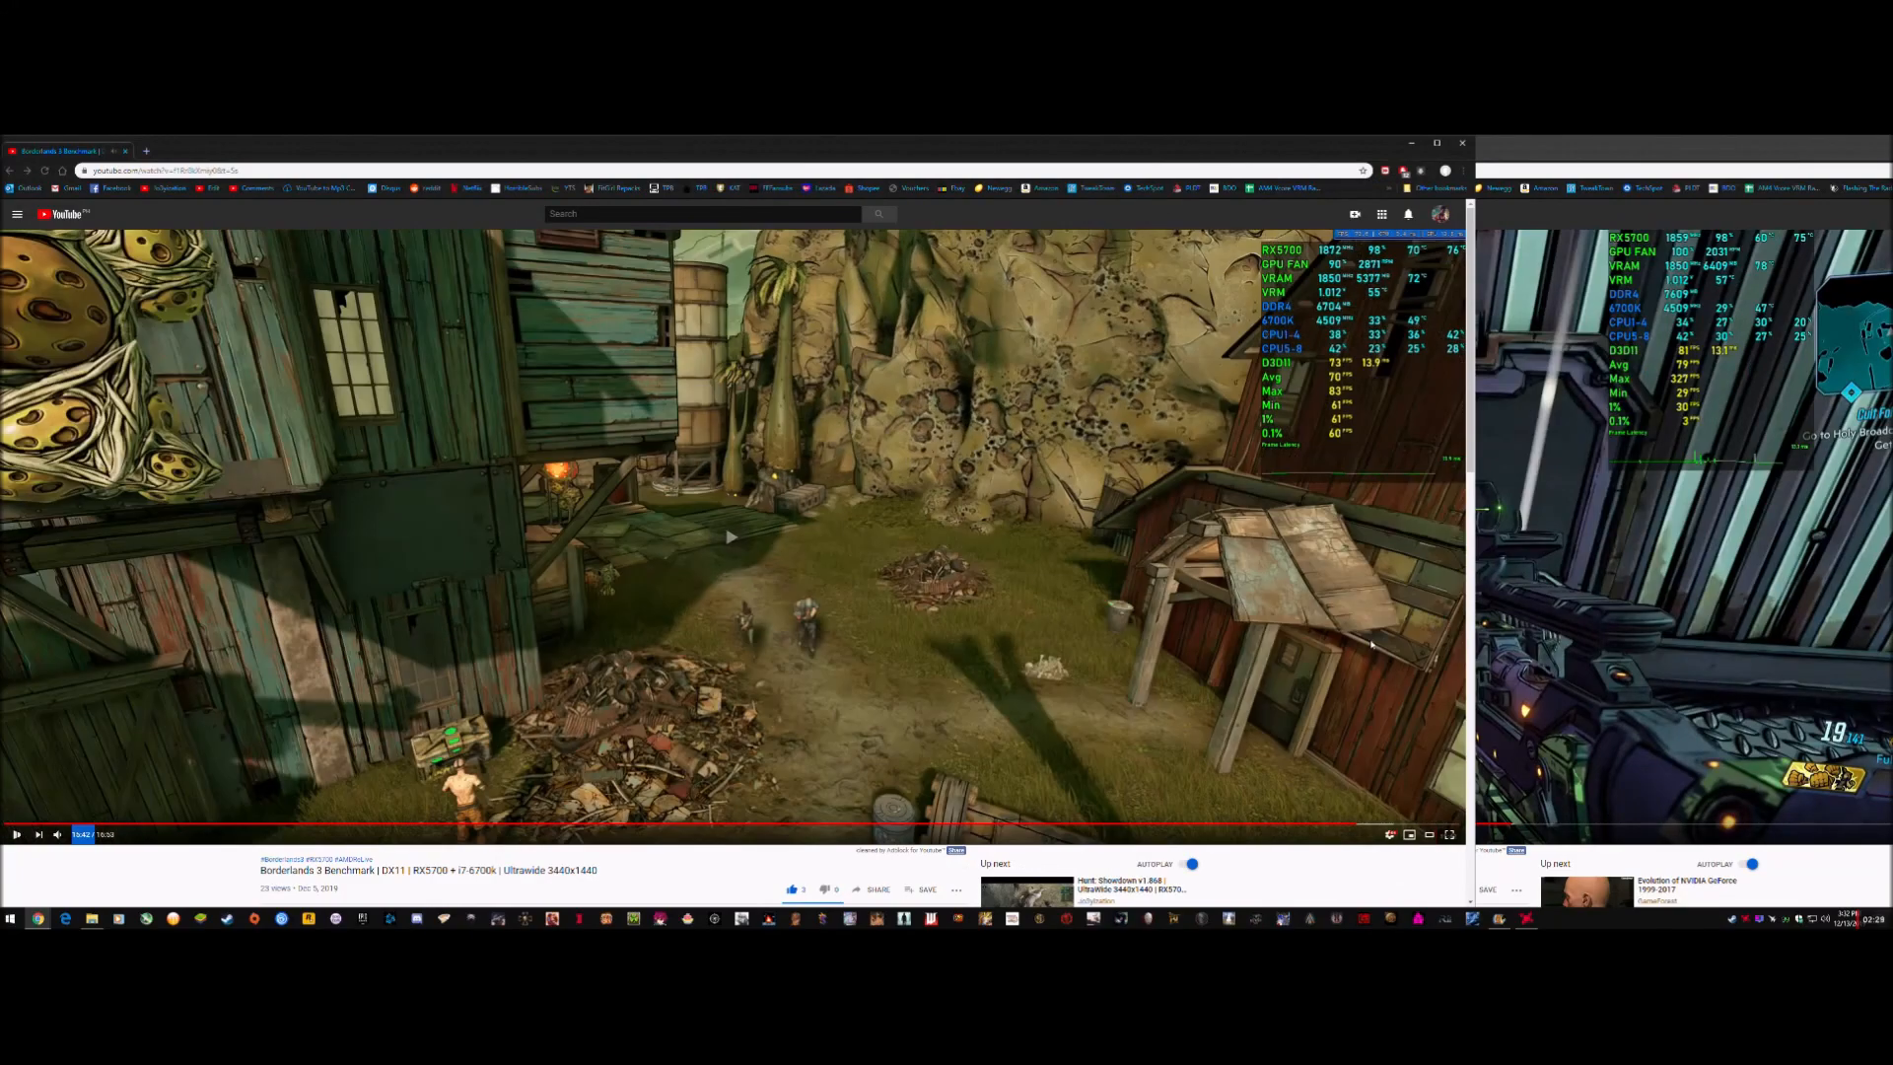
click(1448, 834)
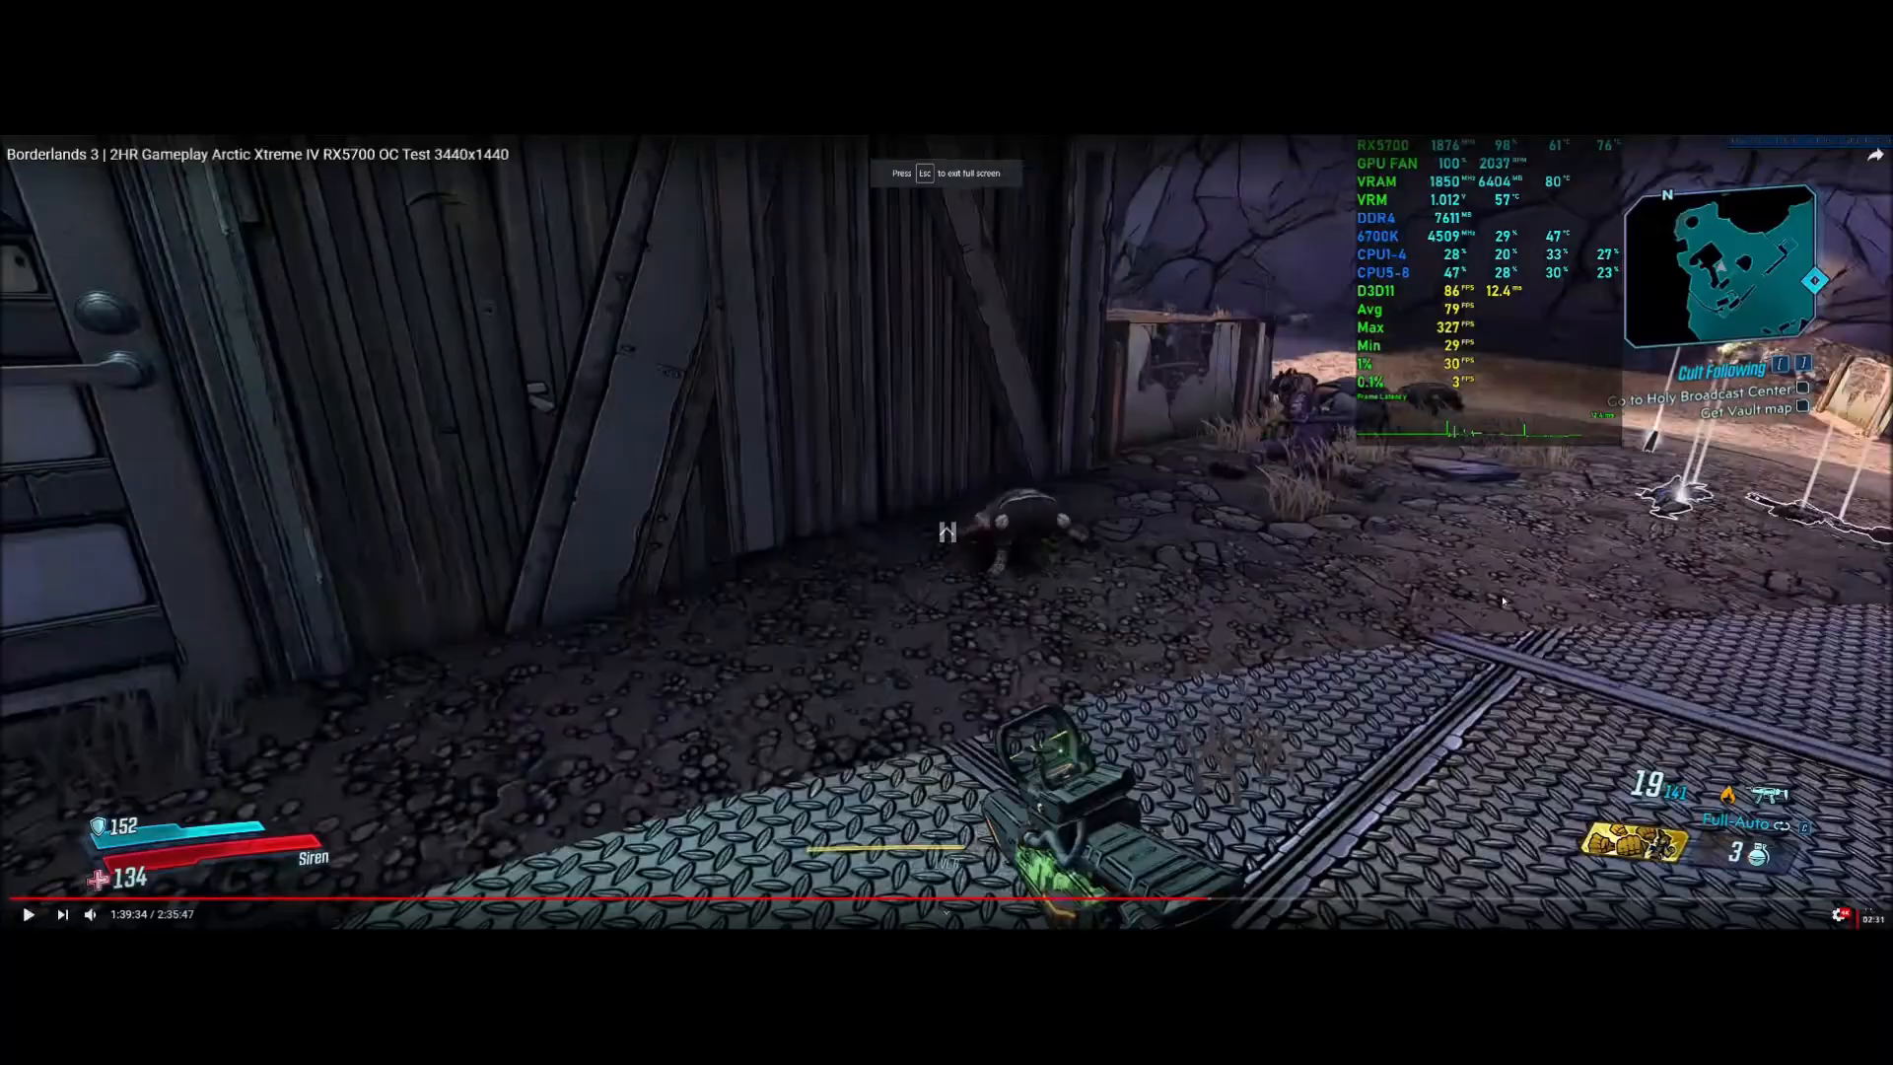
key(Escape)
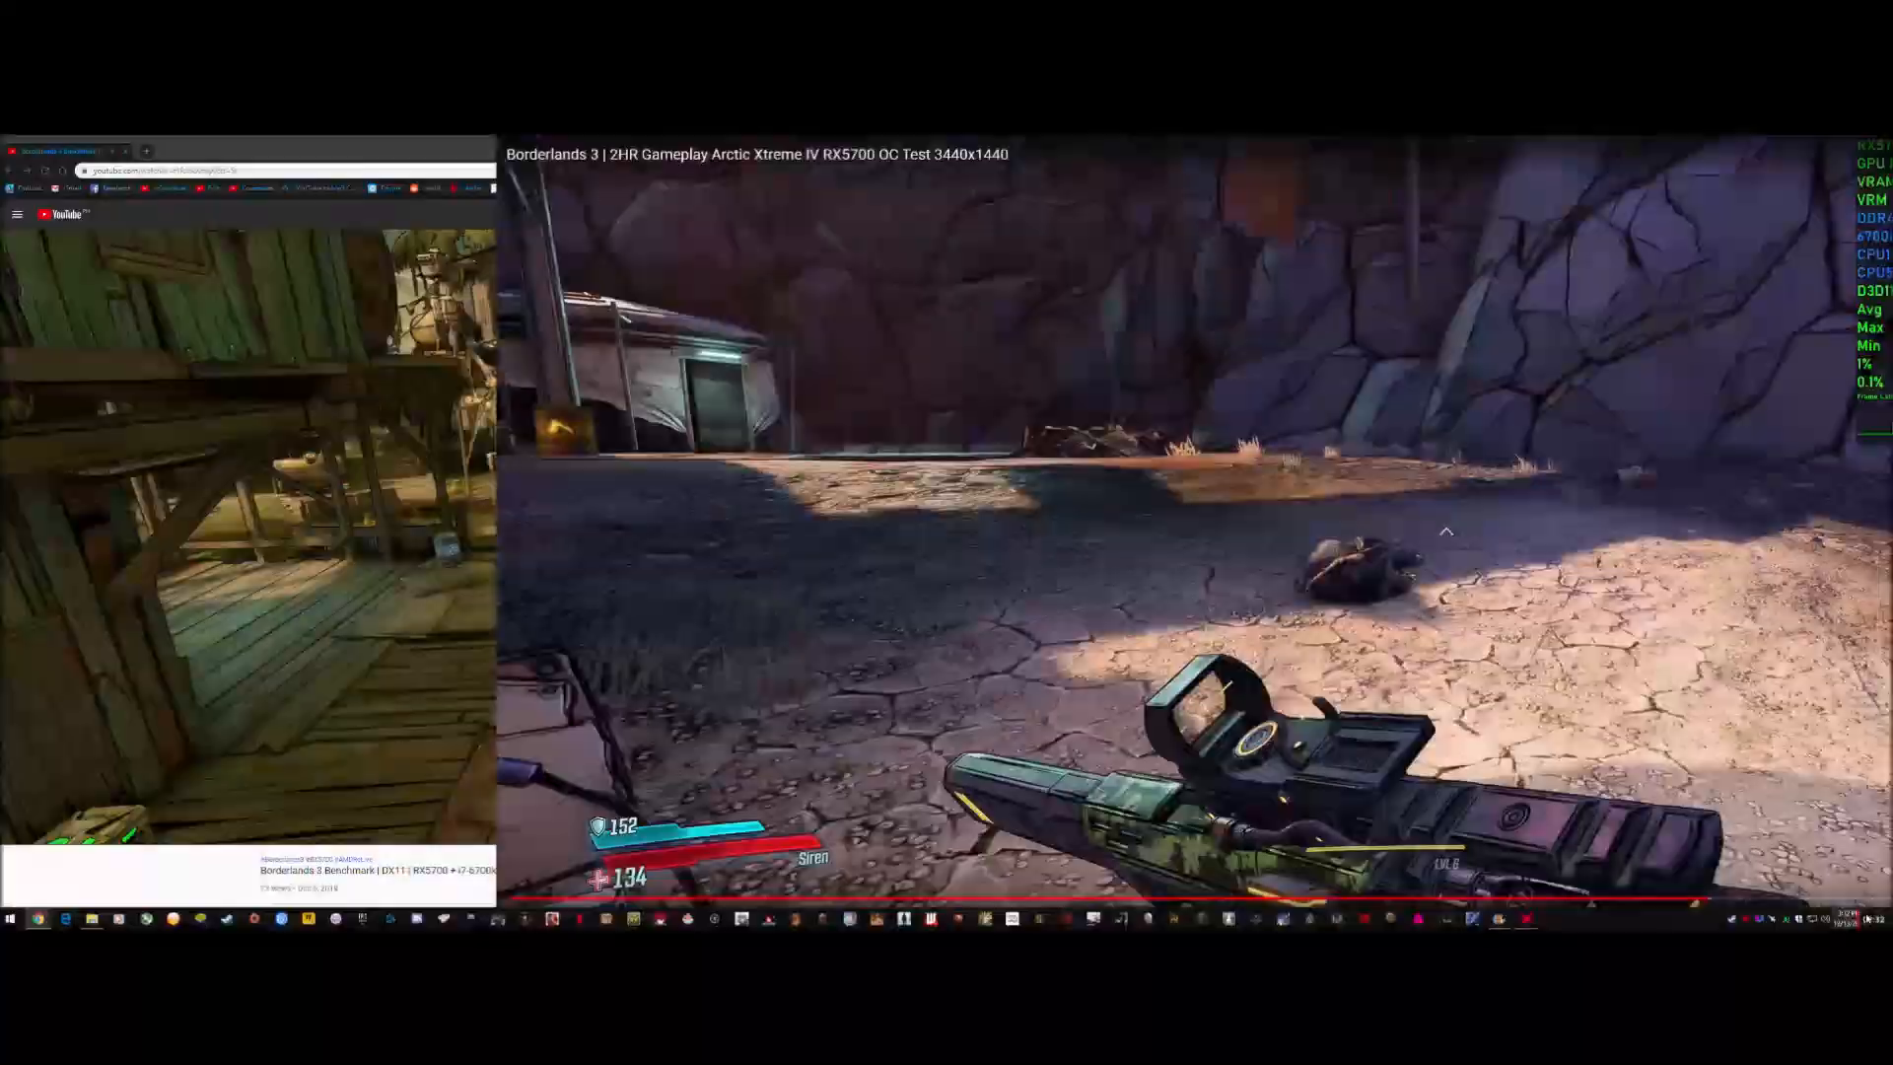